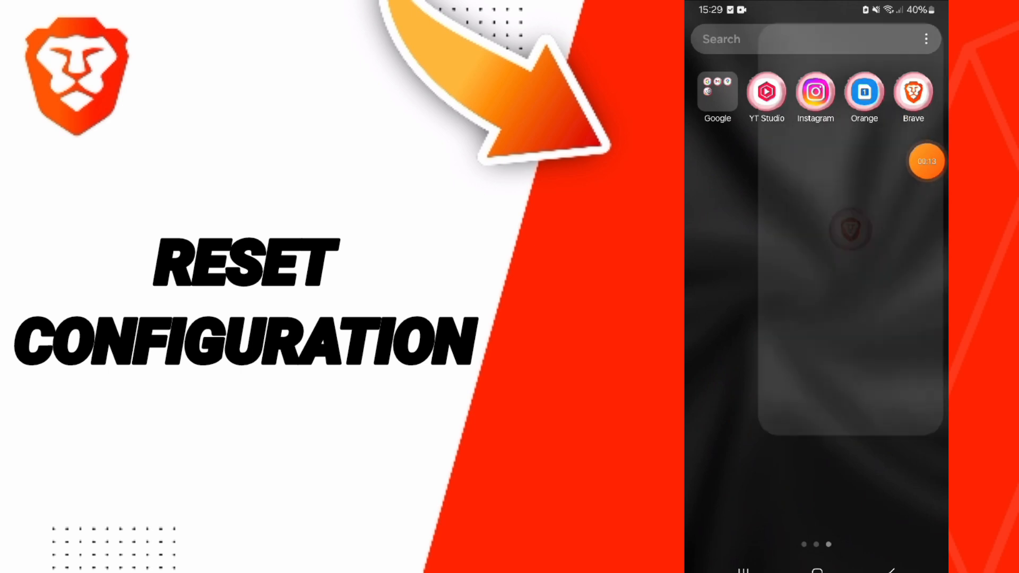
Launch Brave from the home screen and show its main menu.
{"action": "left_click", "coordinate": [912, 91]}
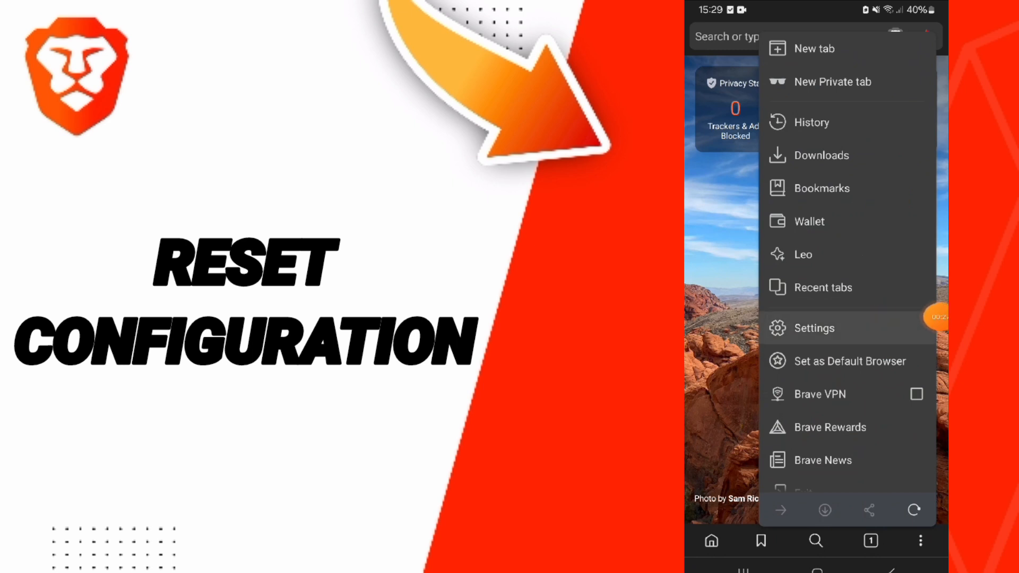
Go to Settings from the three-dot menu.
{"action": "left_click", "coordinate": [814, 328]}
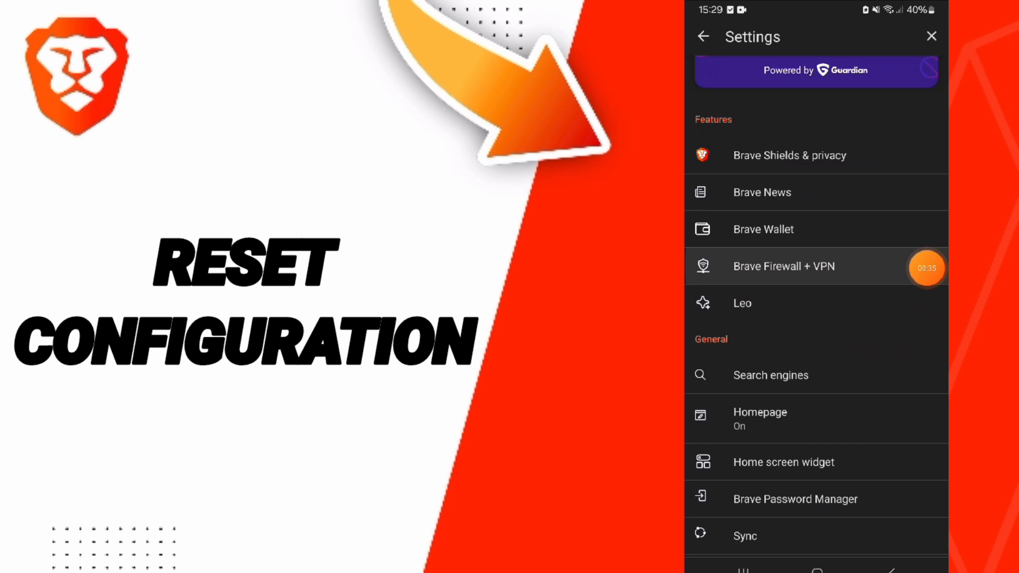
Go into Brave Firewall + VPN under the Features section.
{"action": "left_click", "coordinate": [783, 267]}
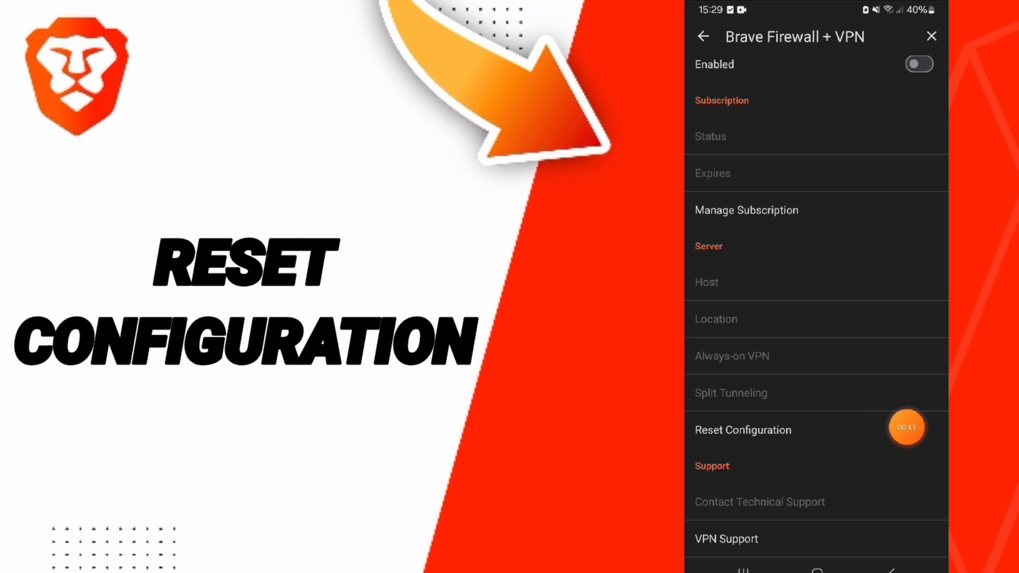
Reset the VPN configuration, confirm it, and go back to the main Settings list.
{"action": "left_click", "coordinate": [742, 430]}
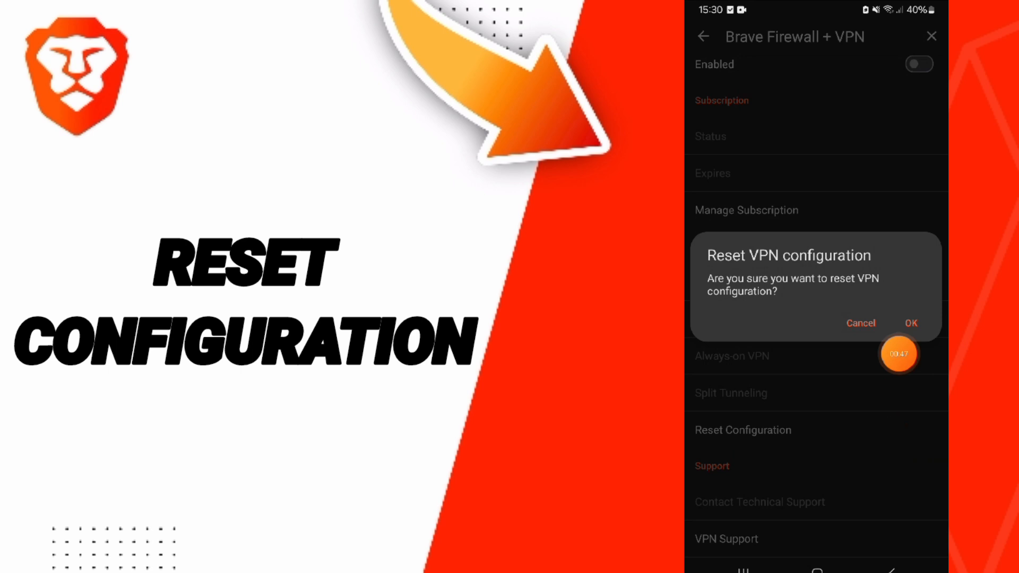
{"action": "mouse_move", "coordinate": [799, 308]}
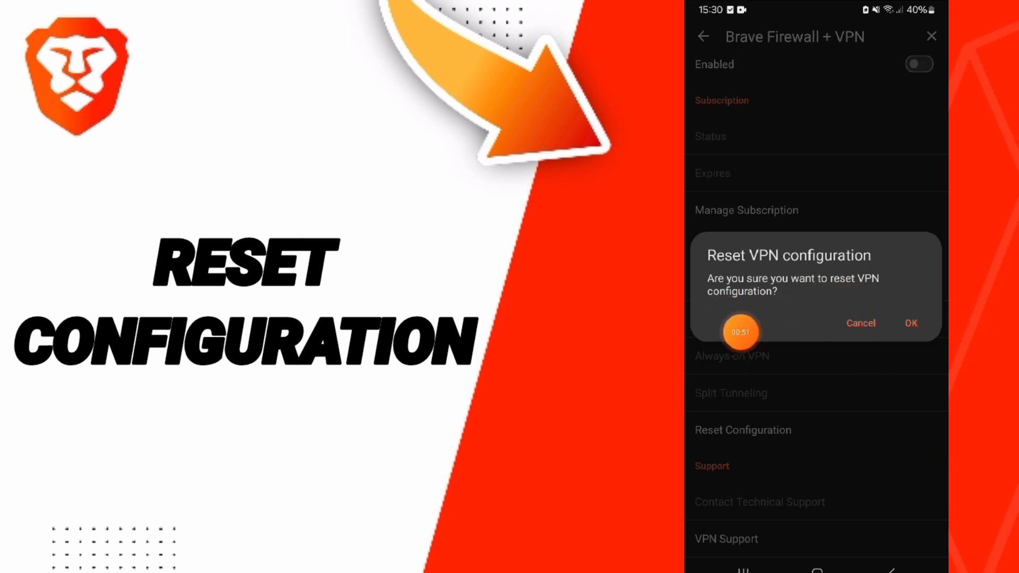
{"action": "mouse_move", "coordinate": [900, 348]}
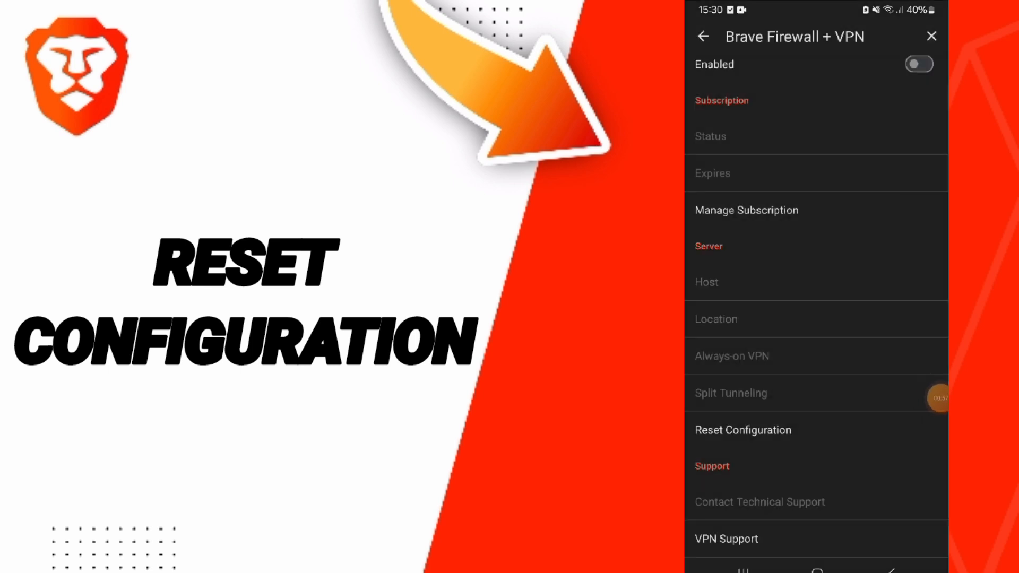
{"action": "left_click", "coordinate": [704, 36]}
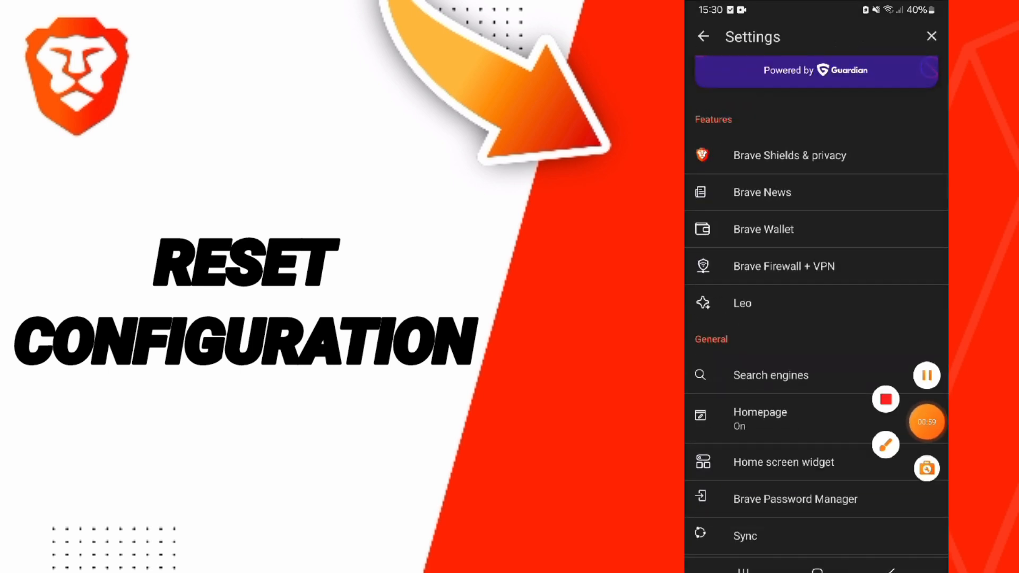